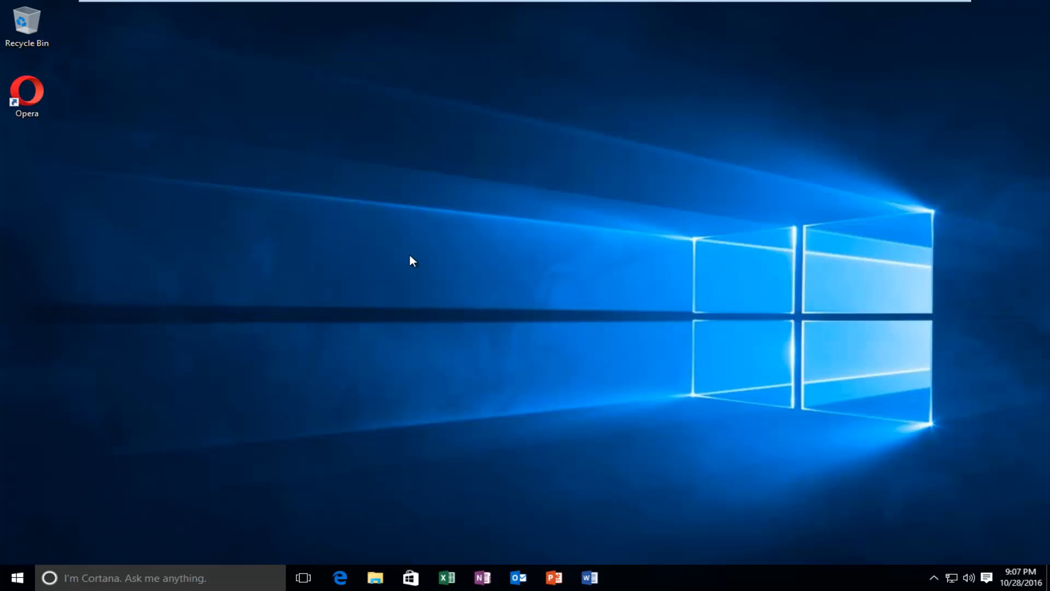
pyautogui.moveTo(405, 262)
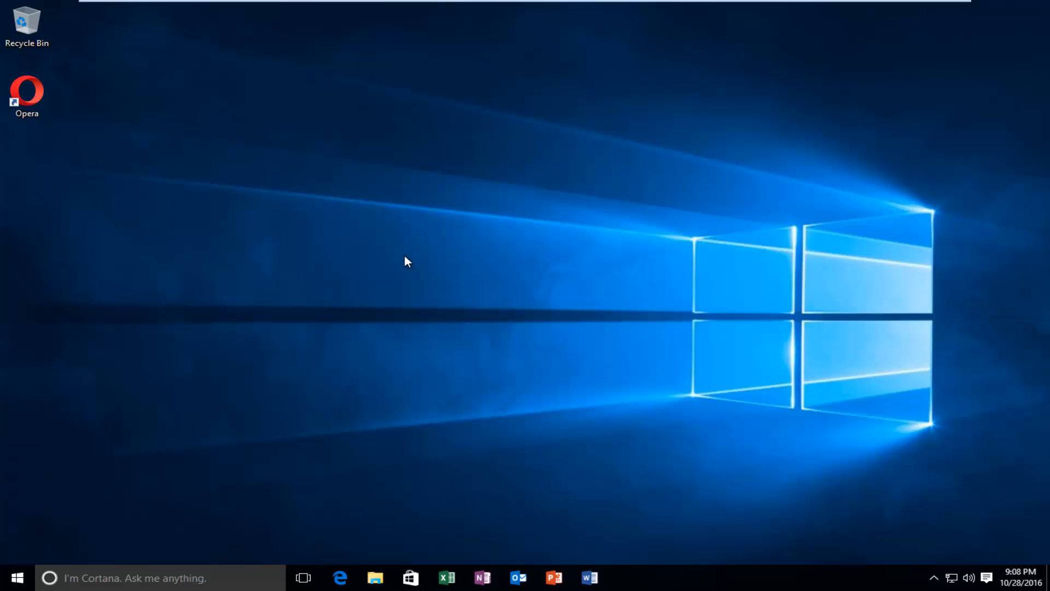
# - Launch Opera from its desktop shortcut to open the Welcome to Opera page
pyautogui.doubleClick(26, 96)
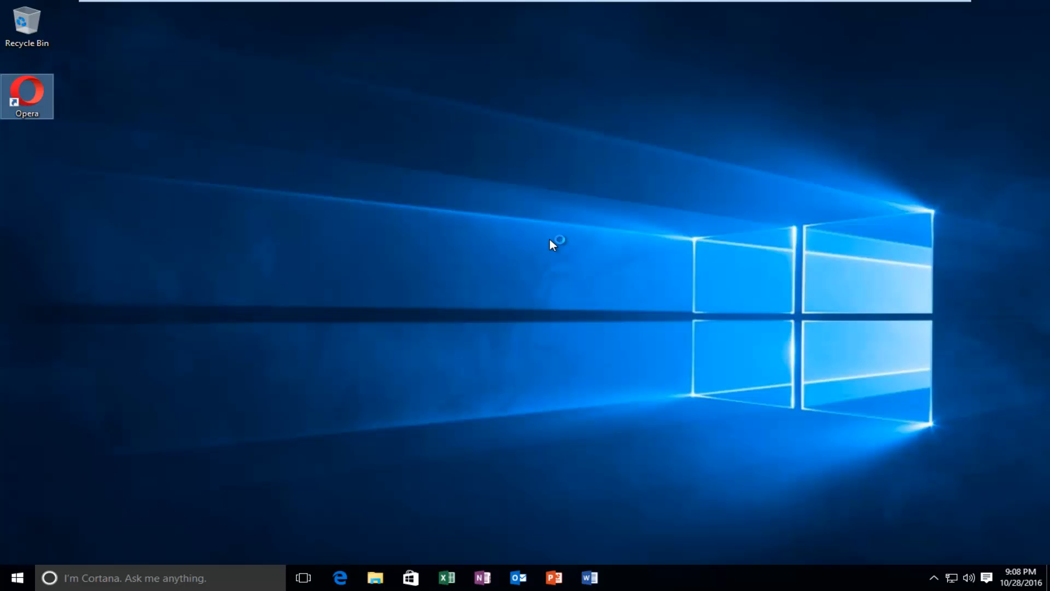
pyautogui.doubleClick(27, 96)
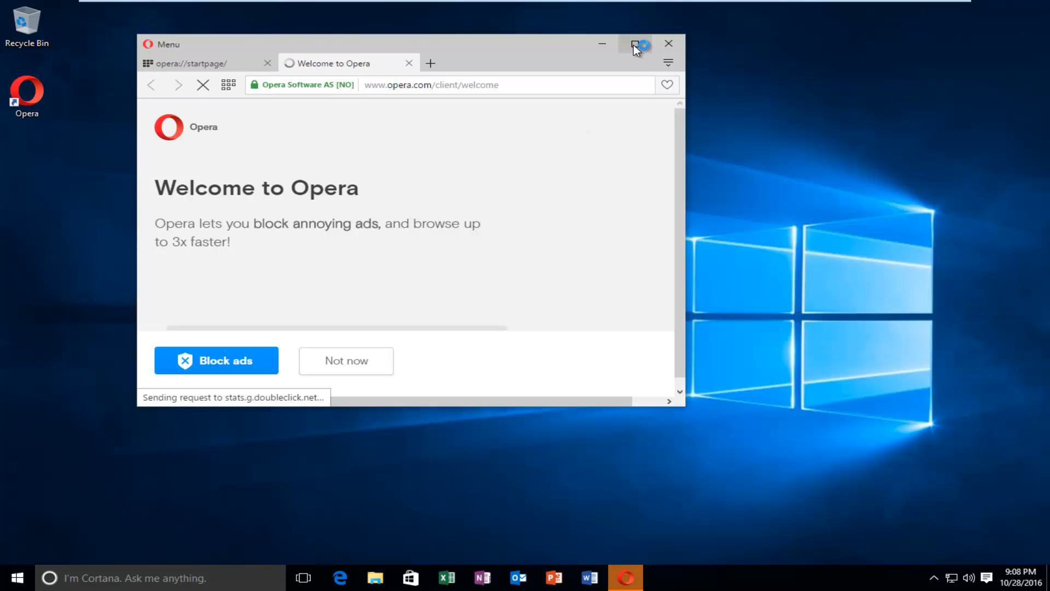
# - Maximize the Opera window and open Settings from the Opera menu
pyautogui.click(635, 43)
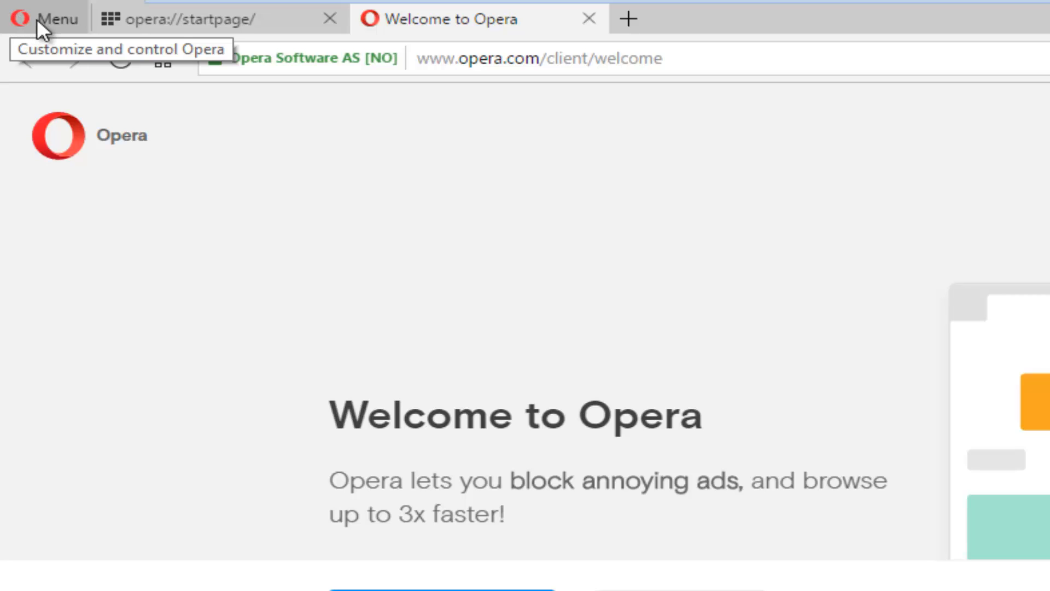
pyautogui.click(47, 18)
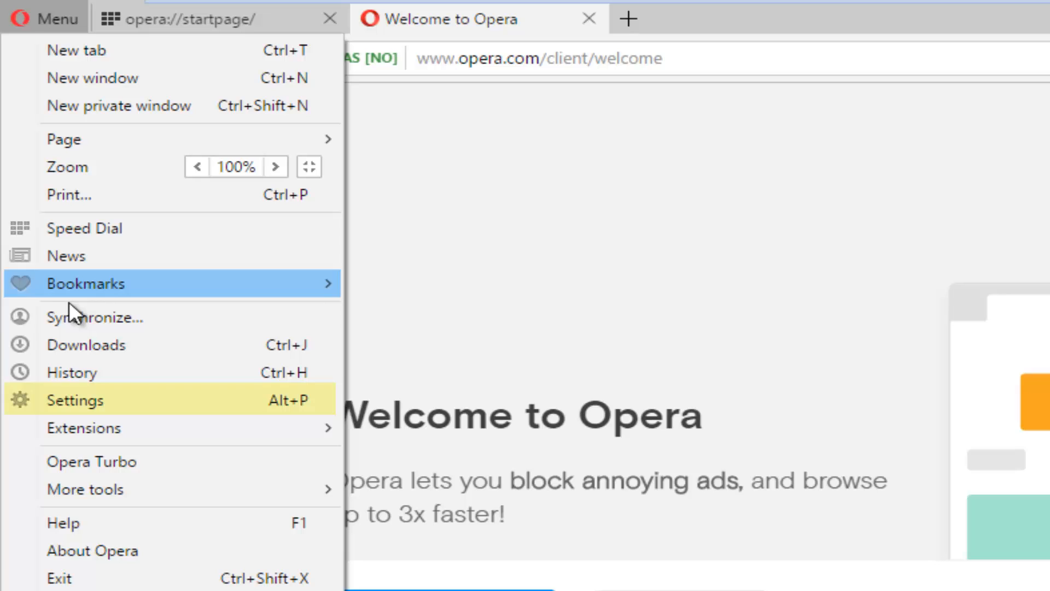
pyautogui.moveTo(74, 415)
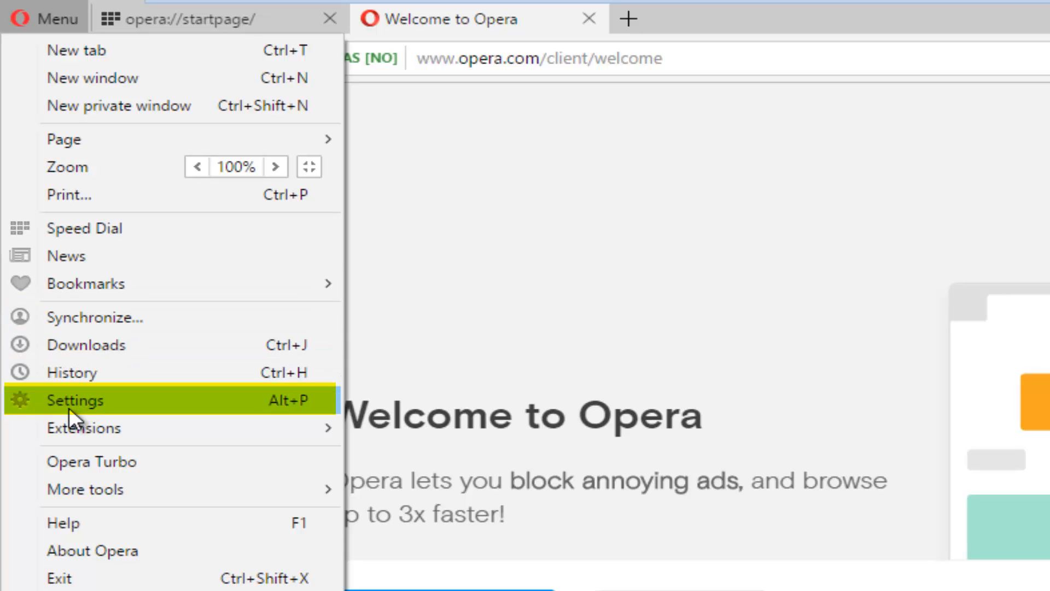
pyautogui.moveTo(20, 407)
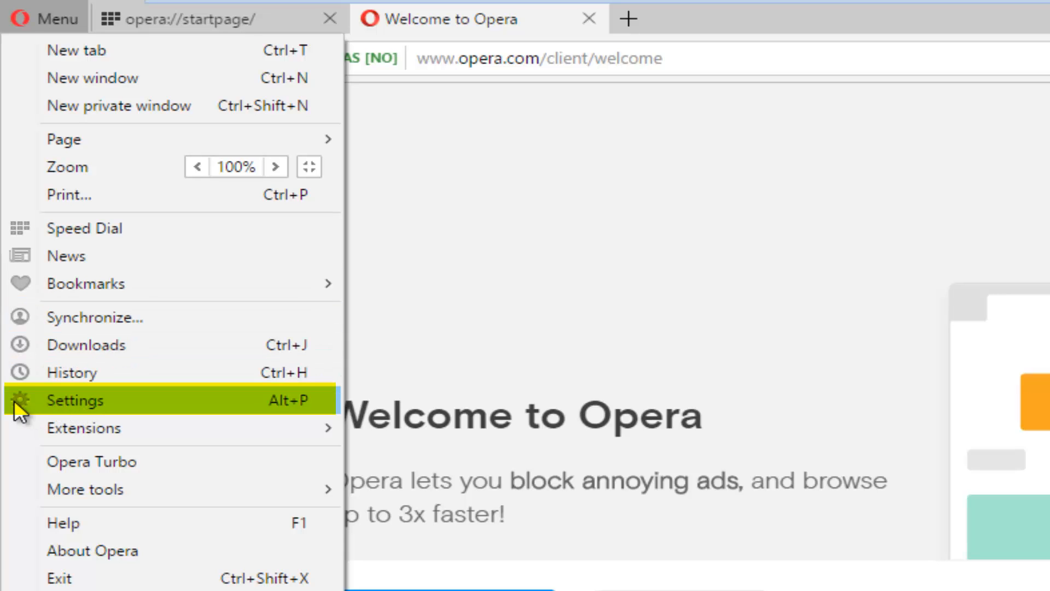
pyautogui.moveTo(90, 401)
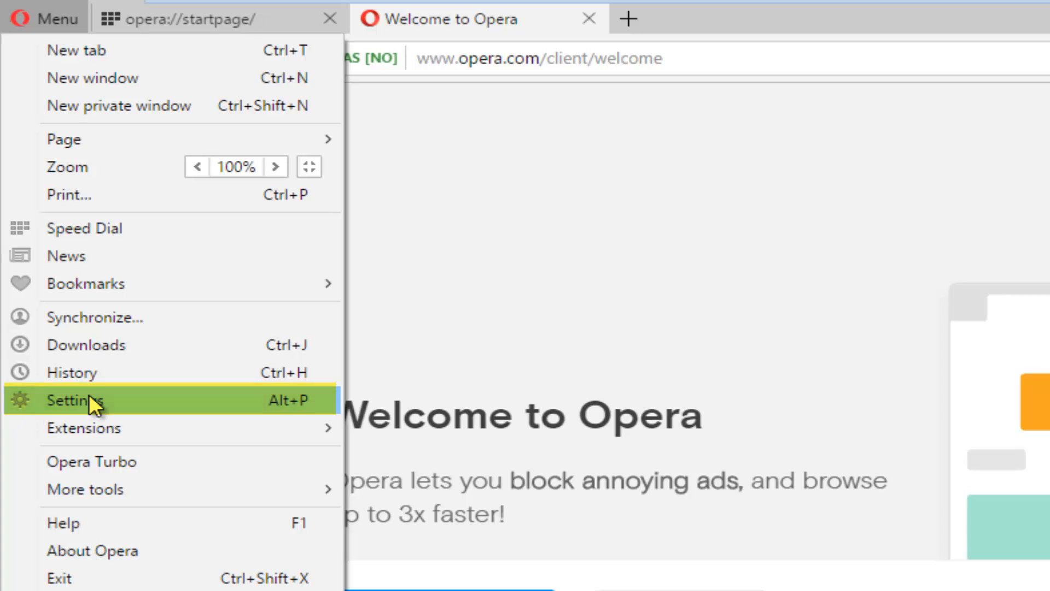
pyautogui.click(75, 400)
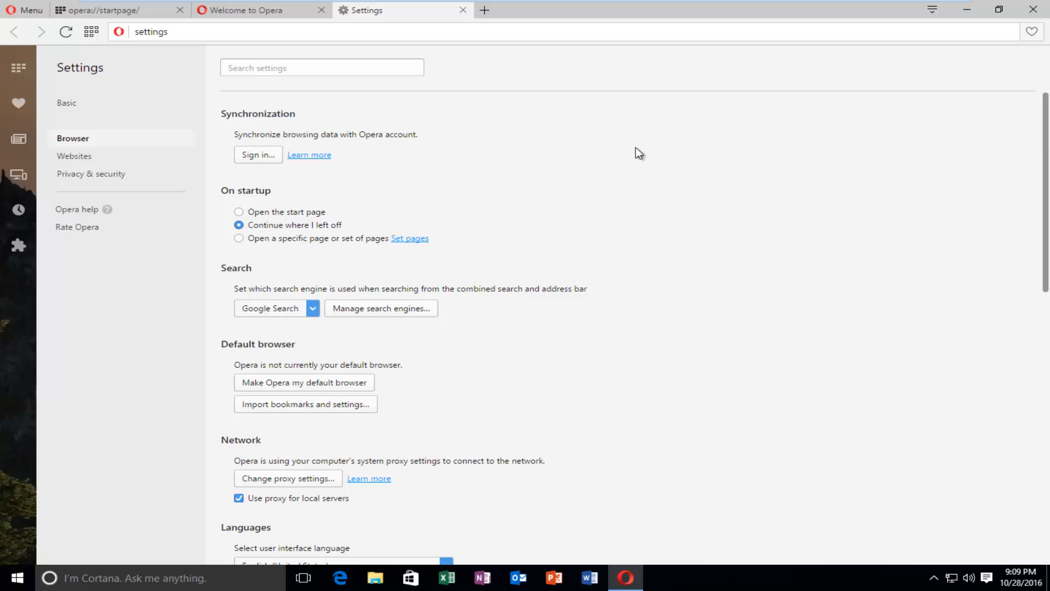
# - Scroll the Settings page down to the Languages section showing English (United States)
pyautogui.scroll(-3)
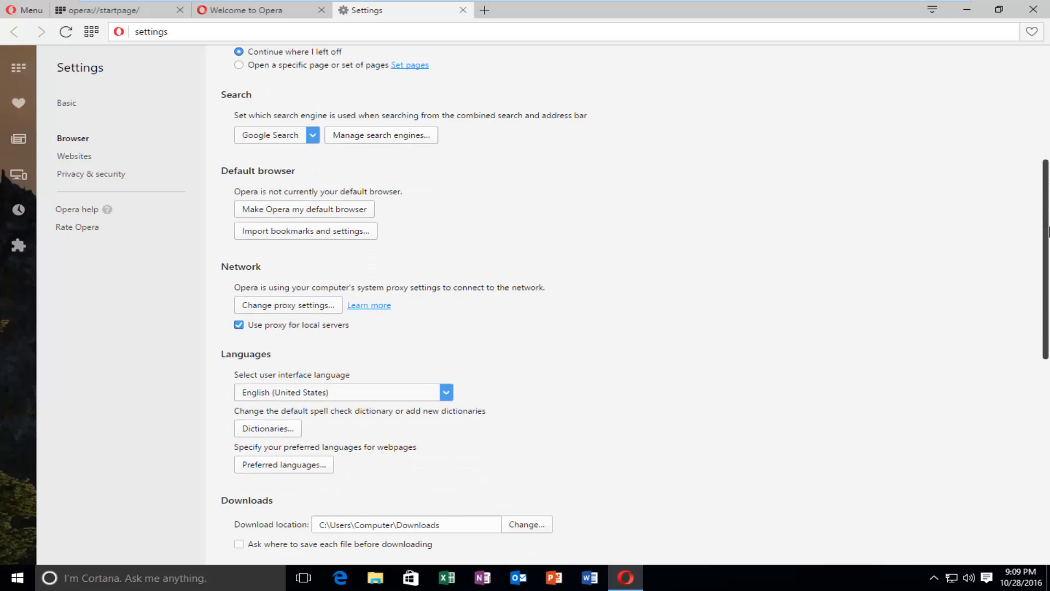
pyautogui.scroll(-3)
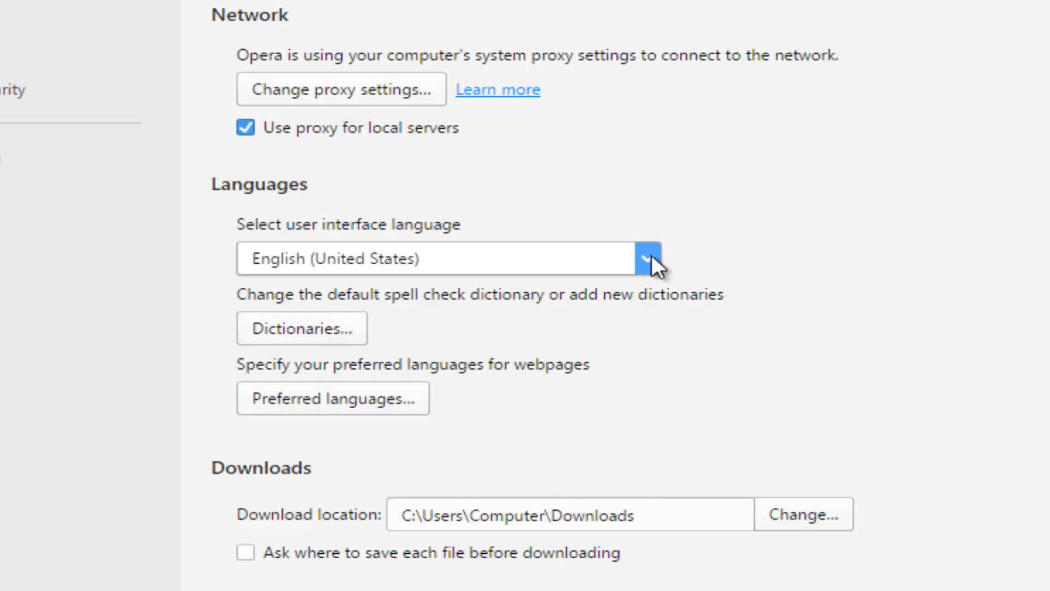
# - Choose Dutch - Nederlands in the user interface language dropdown
pyautogui.click(645, 259)
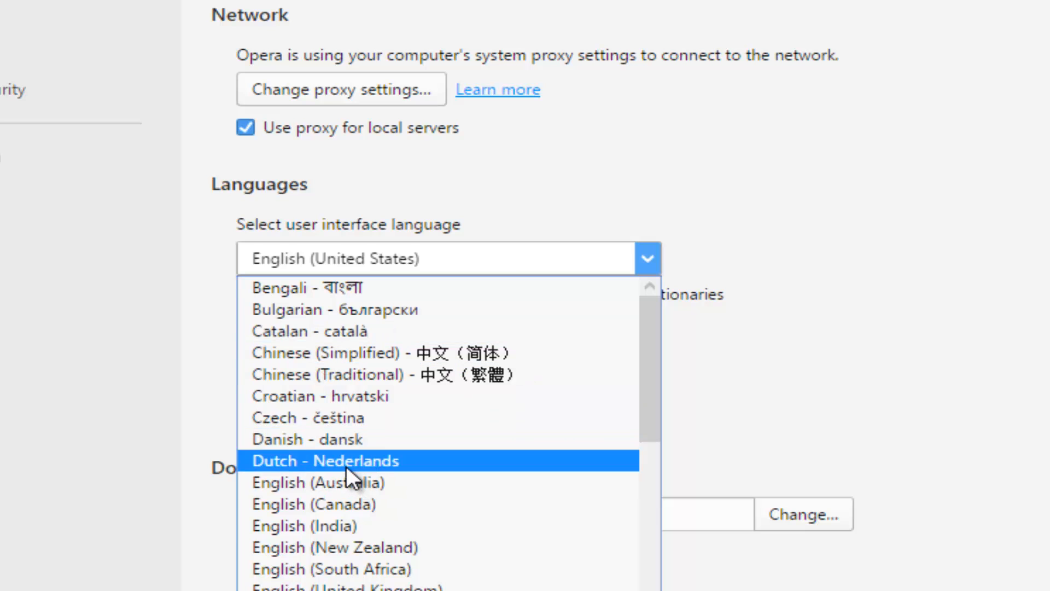
pyautogui.click(326, 460)
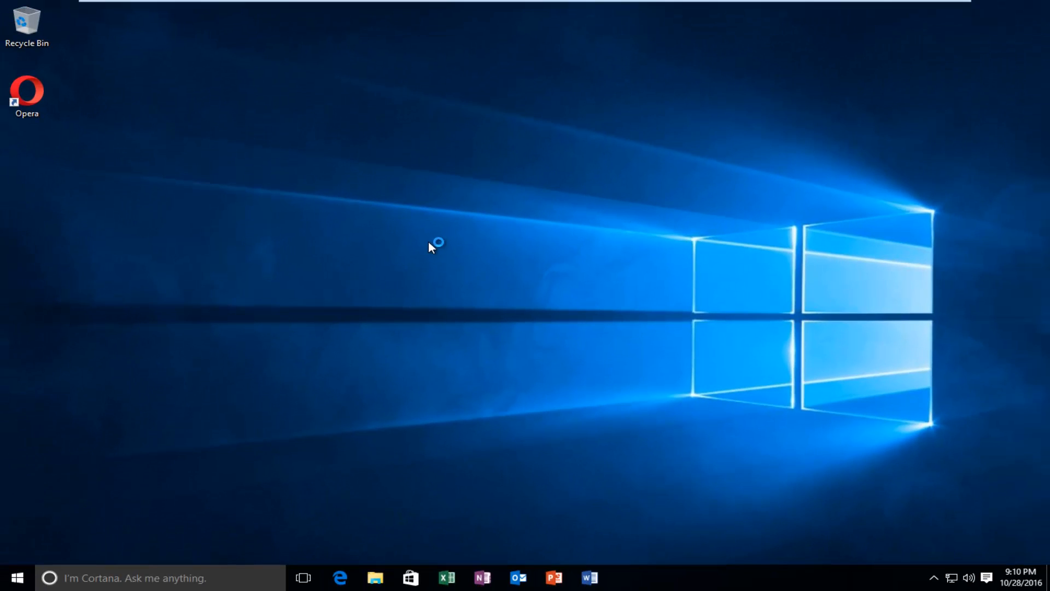
# - Relaunch Opera from the desktop shortcut so its interface appears in Dutch
pyautogui.doubleClick(27, 93)
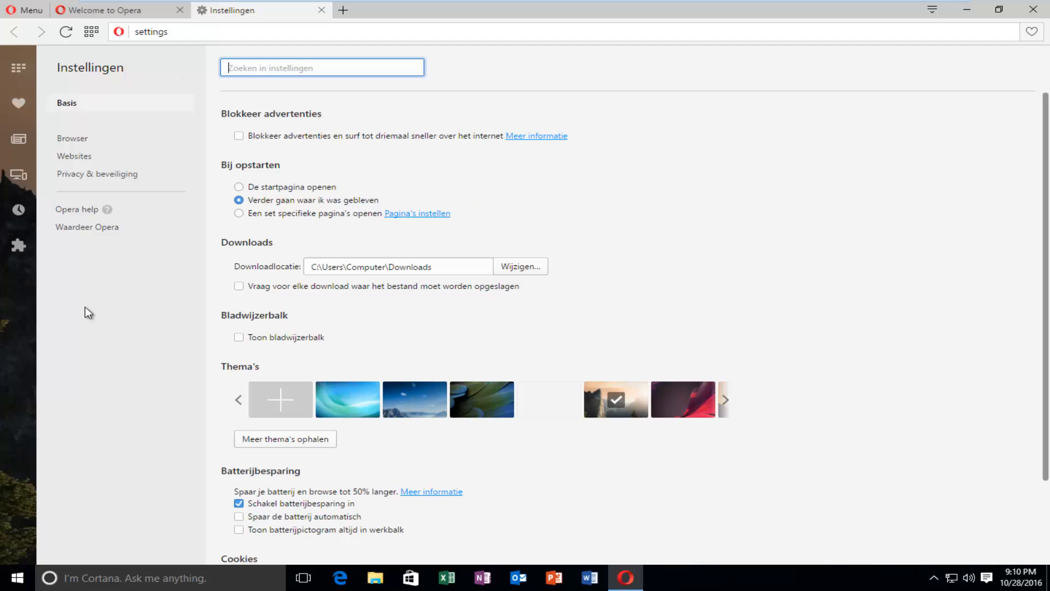
pyautogui.moveTo(210, 135)
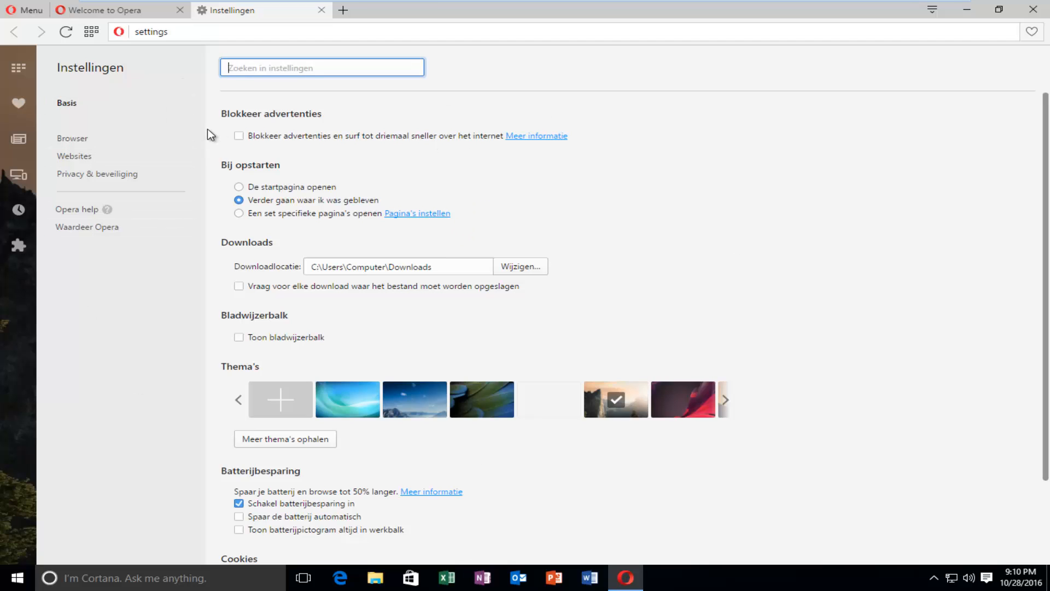
pyautogui.scroll(-3)
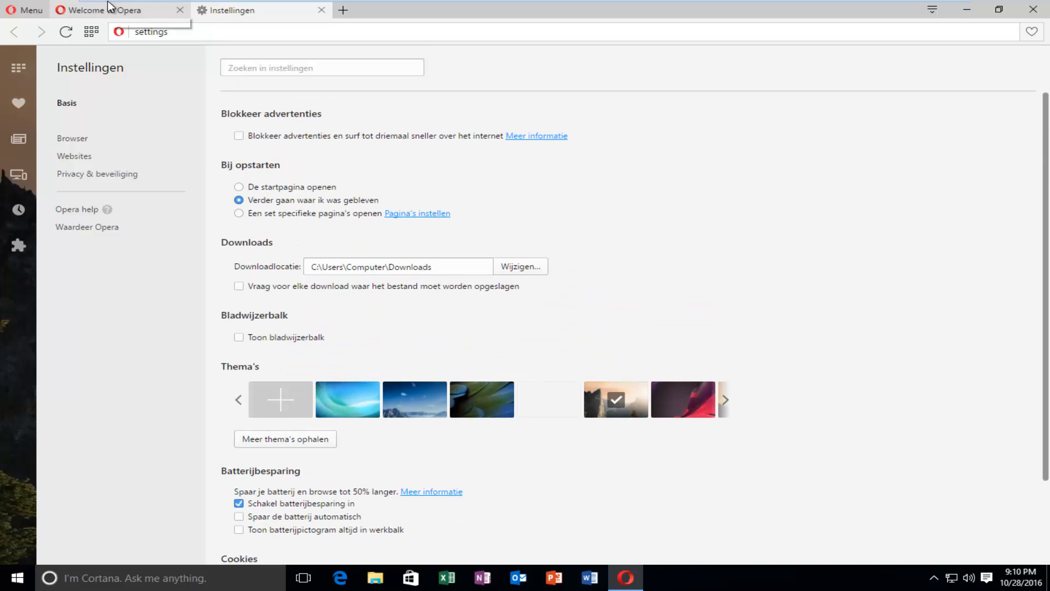
pyautogui.moveTo(241, 18)
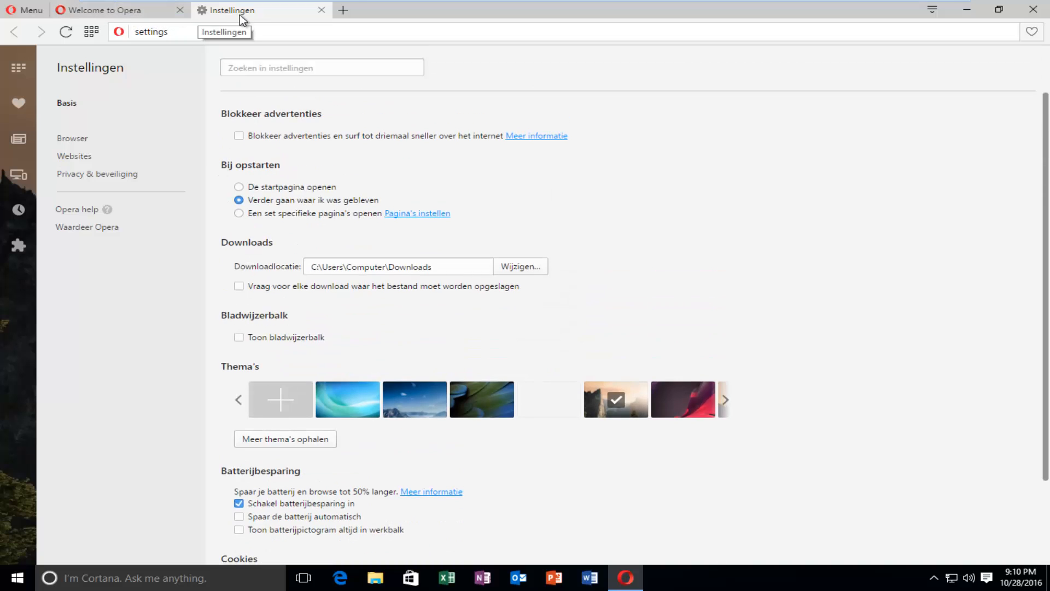